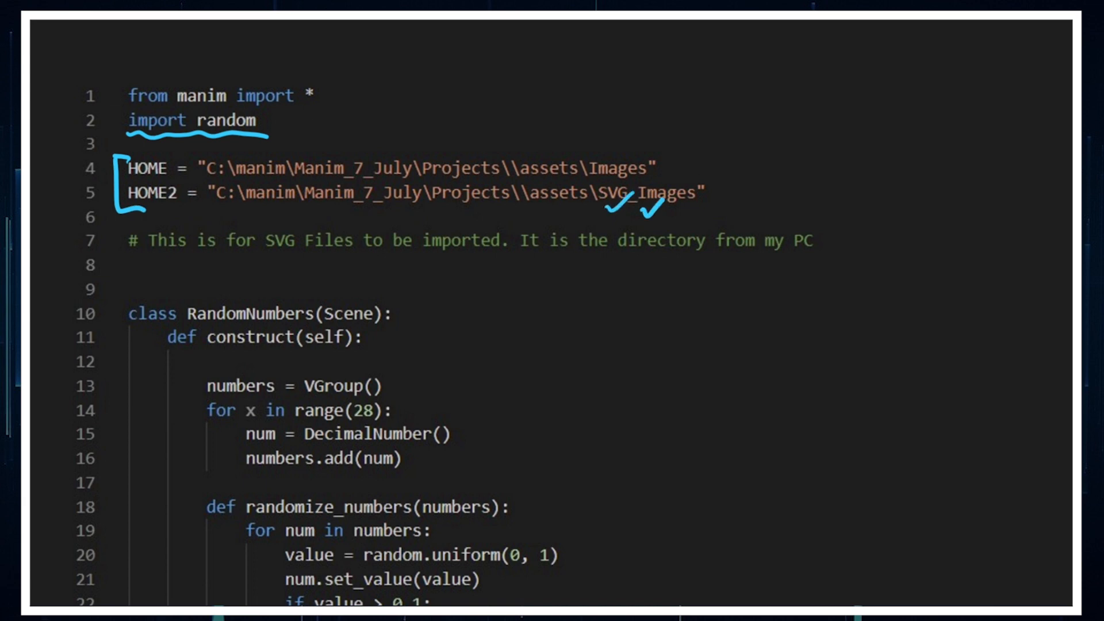
Move past the imports and path constants to lines 10–31 with the randomize_numbers function
drag(619, 257, 700, 257)
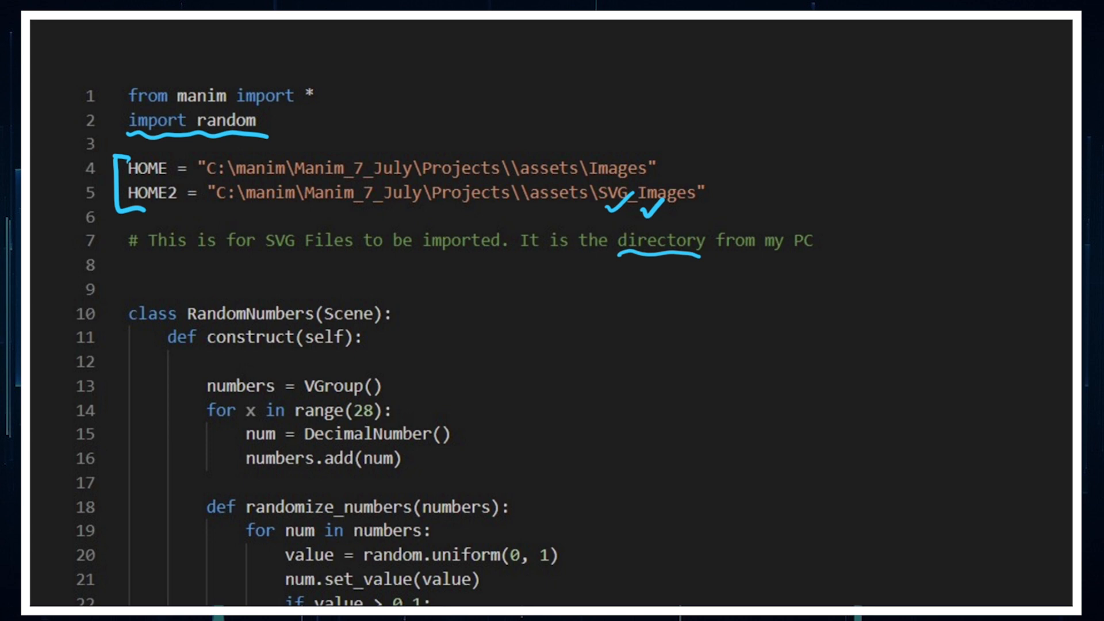
scroll(down, 3)
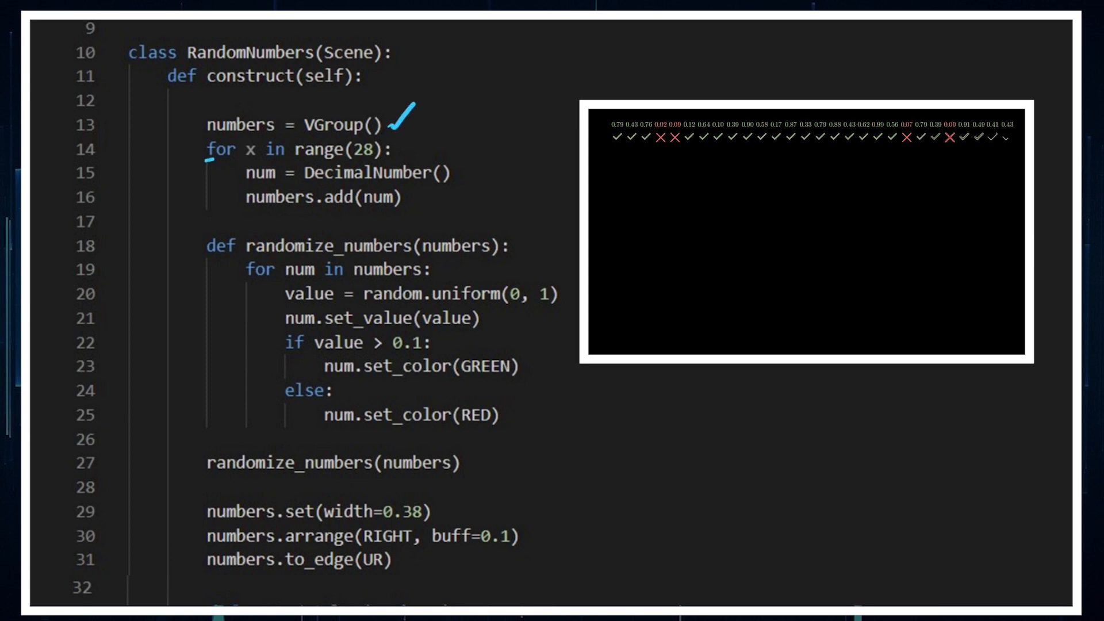
drag(345, 150, 380, 163)
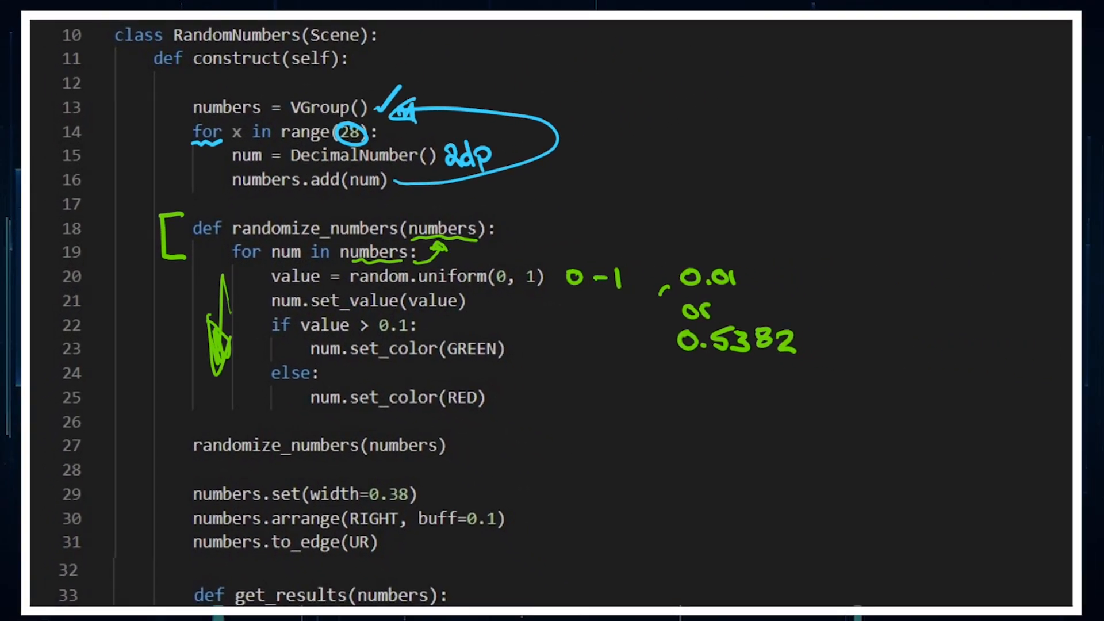
drag(261, 303, 521, 415)
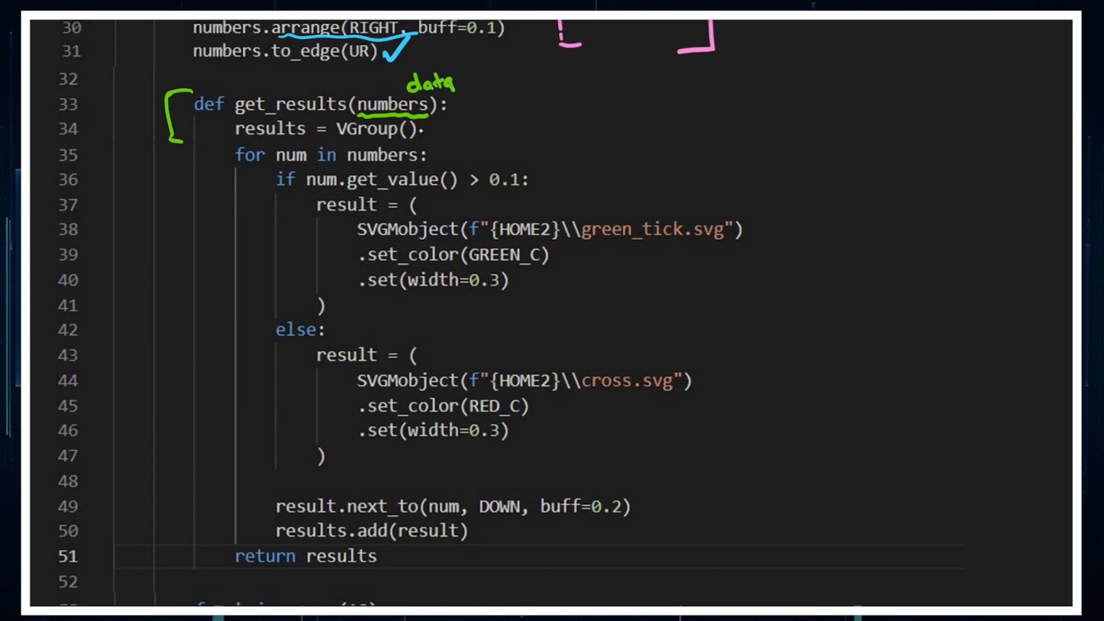
drag(422, 137, 454, 113)
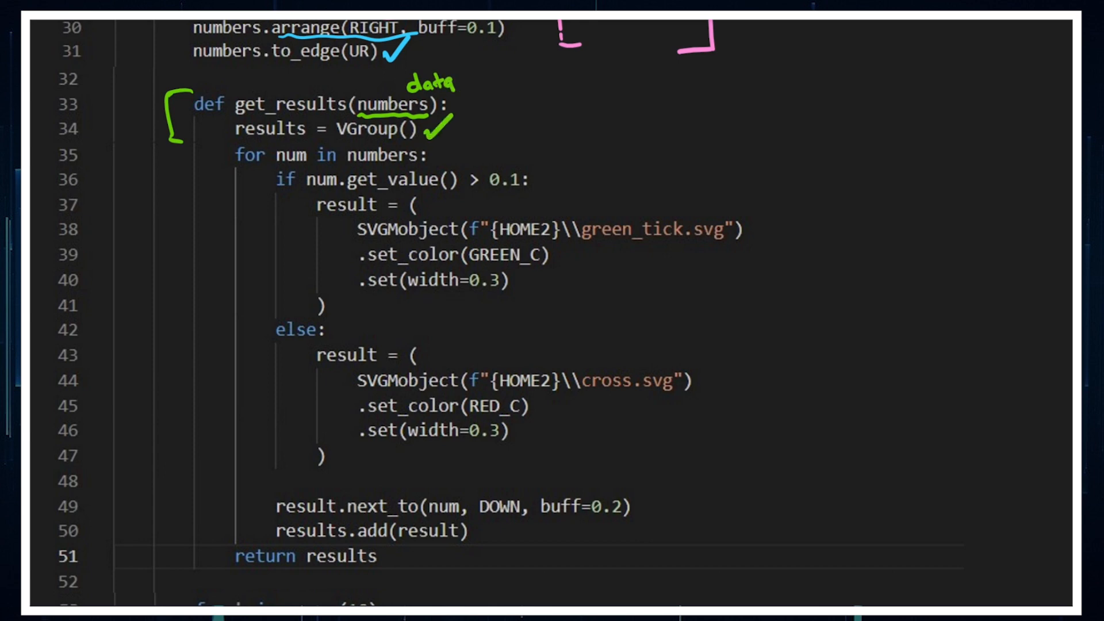
drag(226, 179, 222, 303)
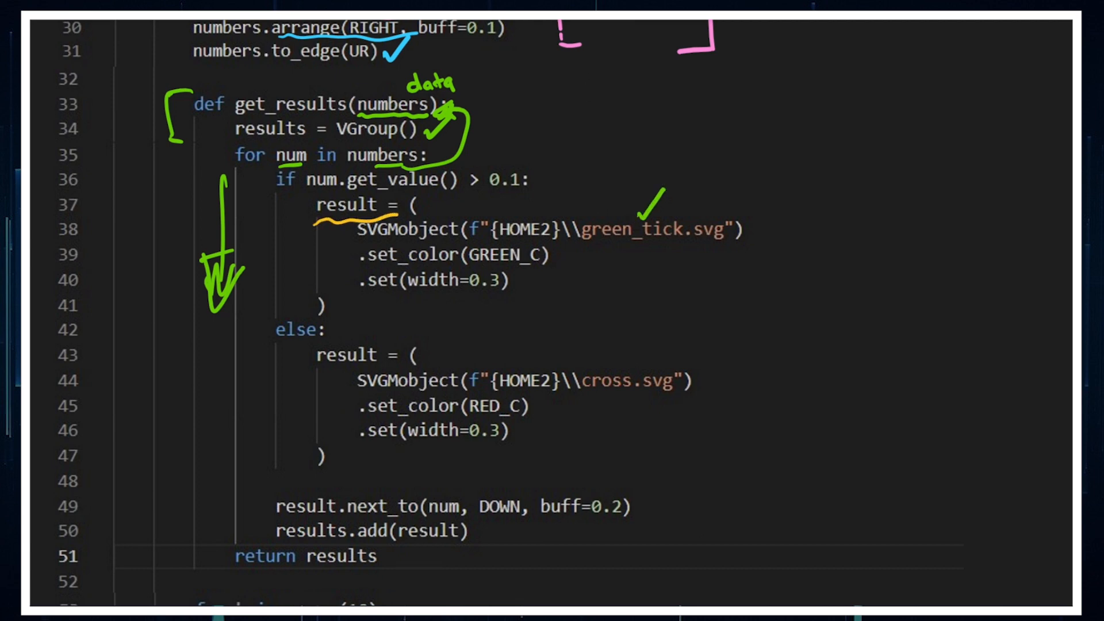
drag(468, 268, 546, 268)
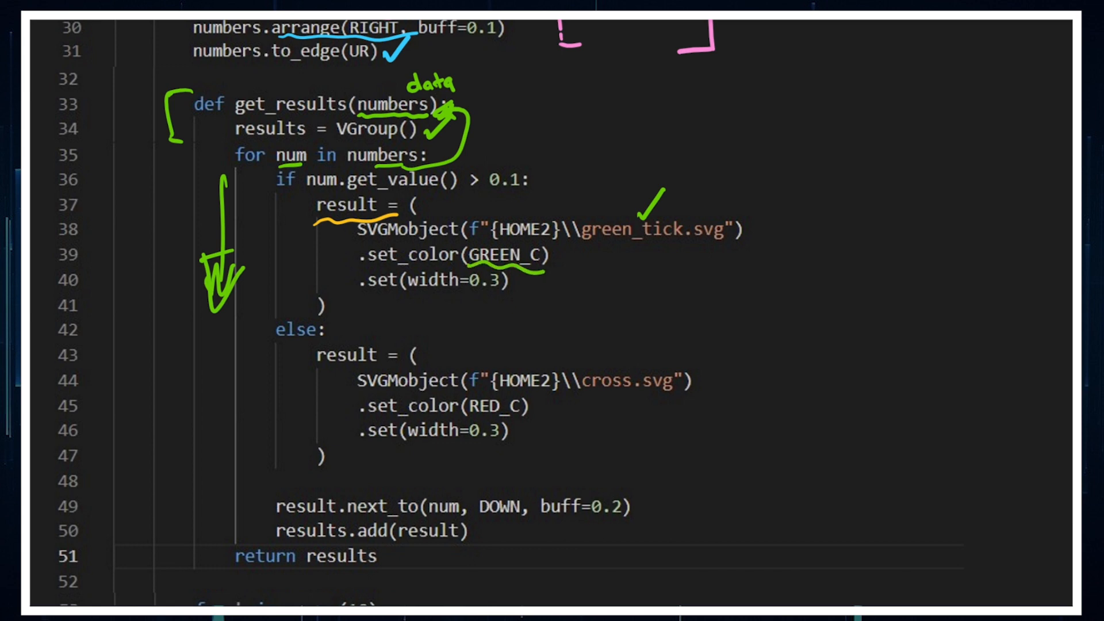
drag(466, 291, 504, 291)
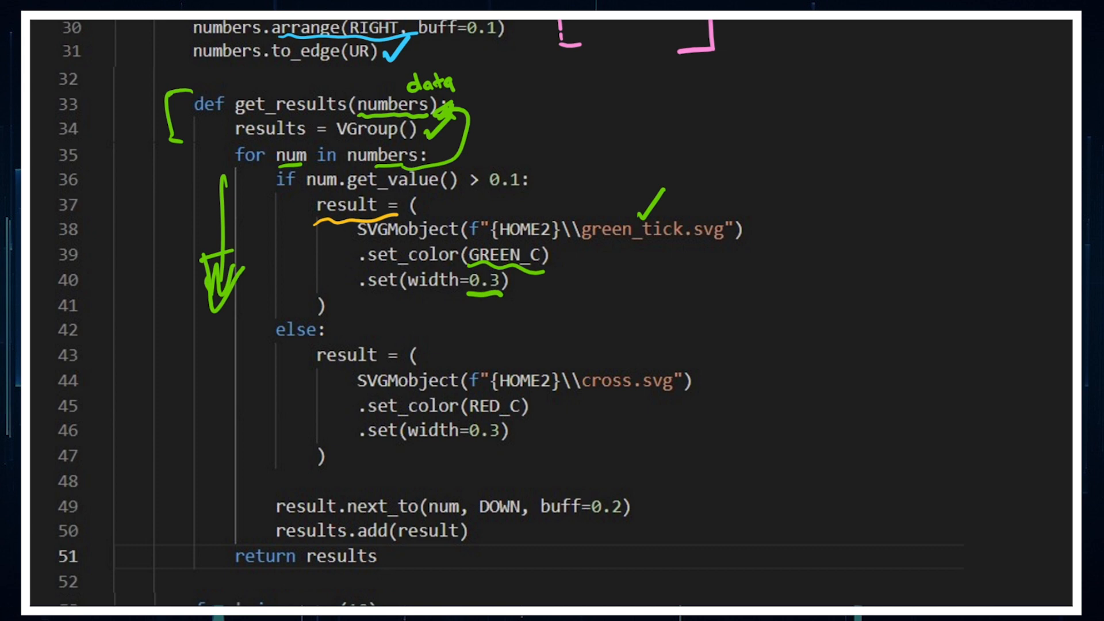
text(90%)
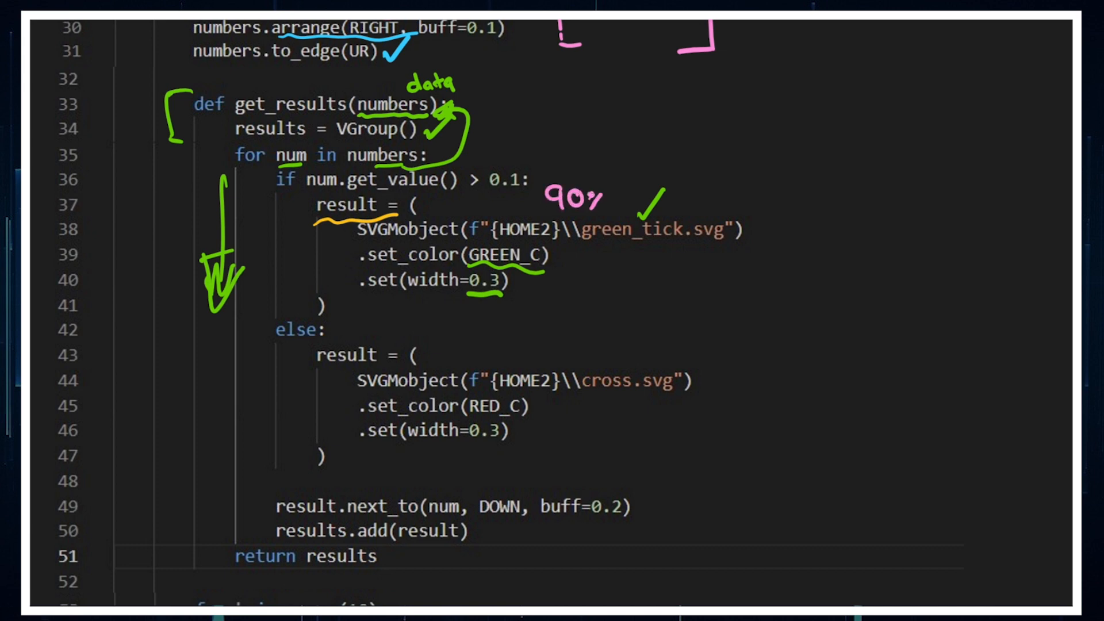
text(10)
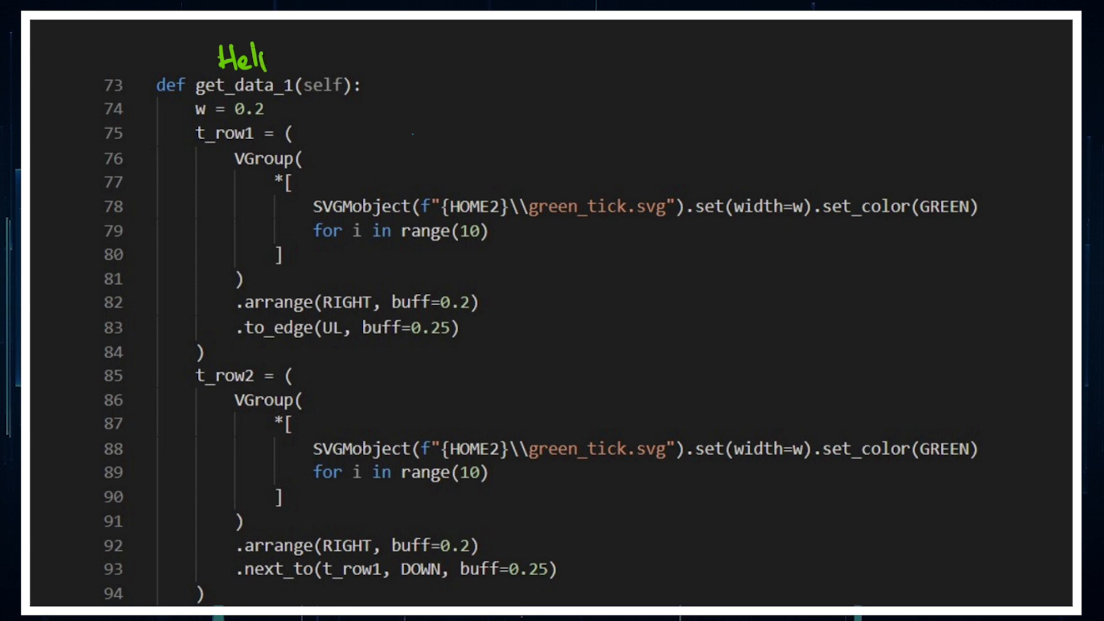
Annotate the tick width, tick count and arrangement in get_data_1
text(per)
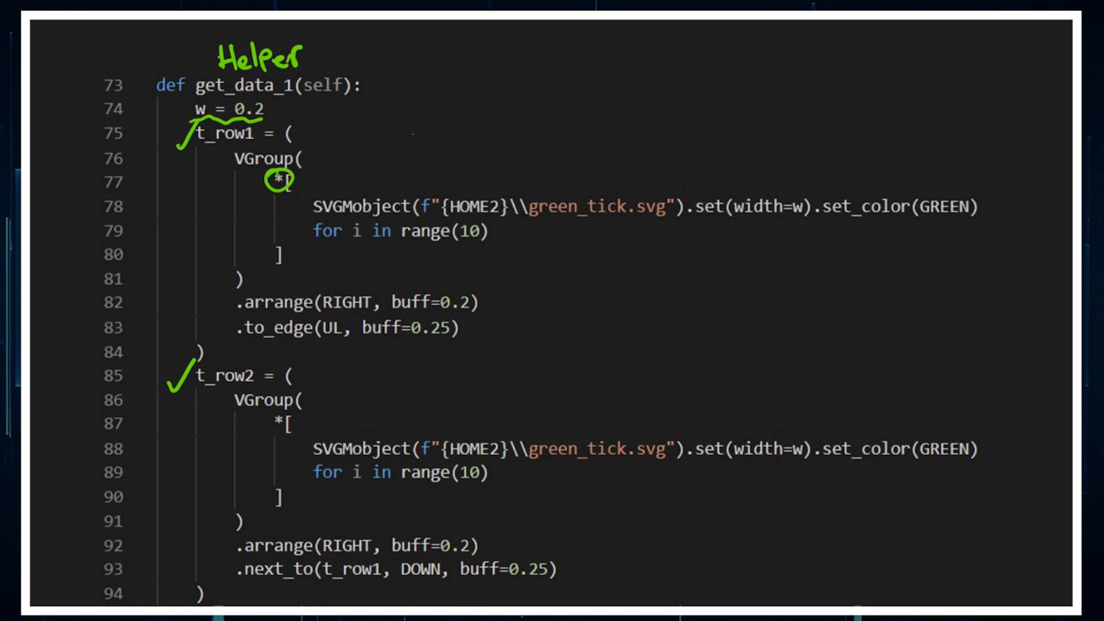
drag(454, 245, 484, 242)
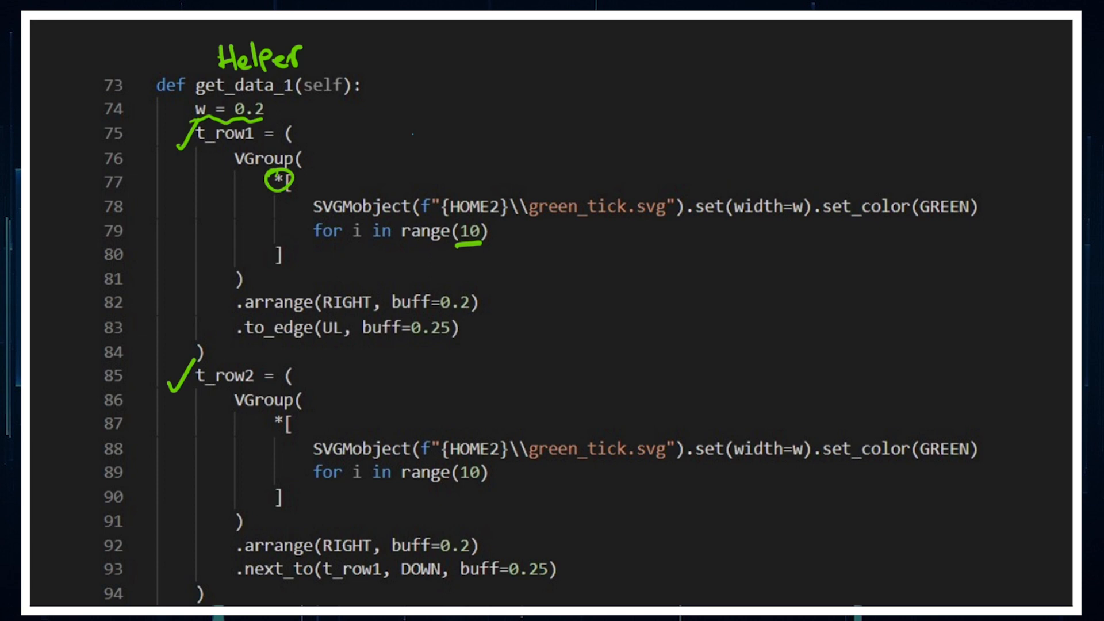
drag(796, 194, 796, 225)
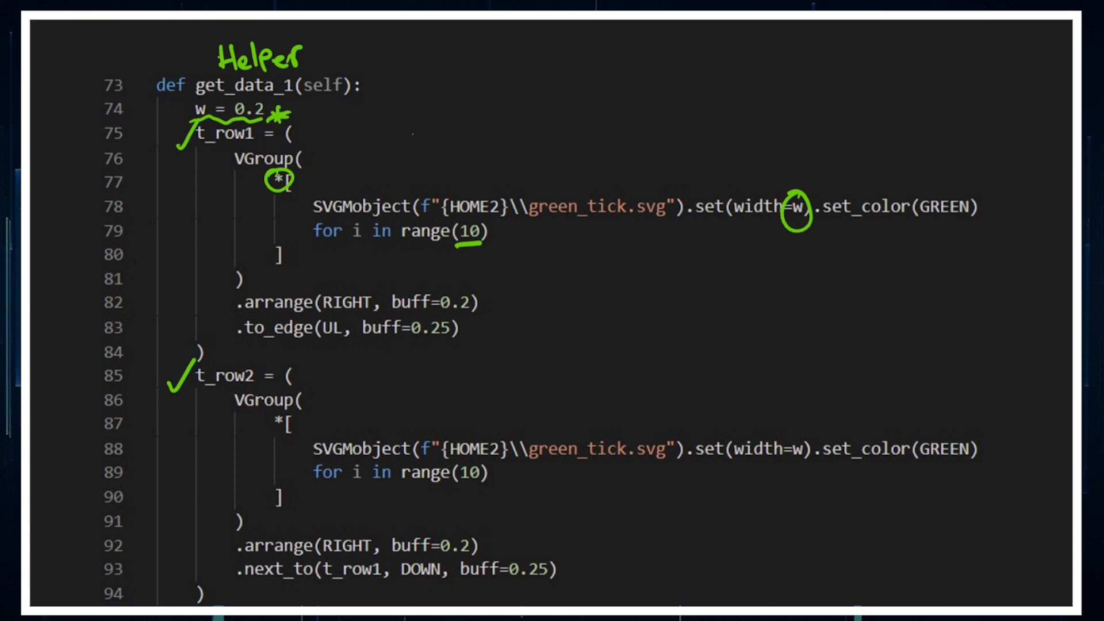
drag(531, 243, 560, 264)
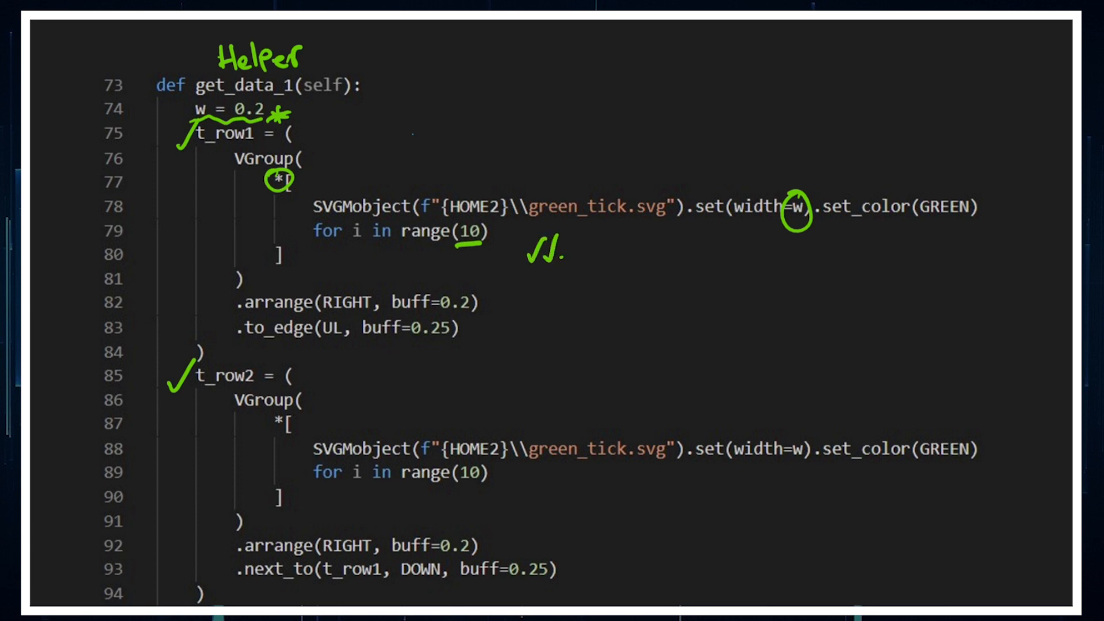
drag(563, 250, 711, 250)
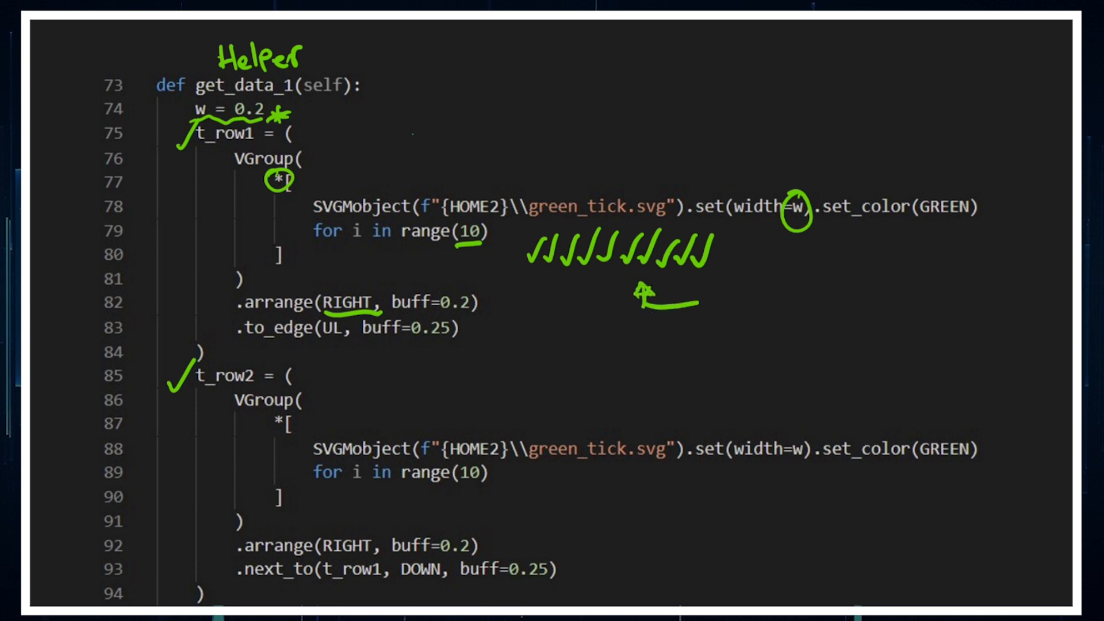
Mark the row stacking, underline t_row1 in the next_to call, and scroll down
drag(162, 356, 289, 419)
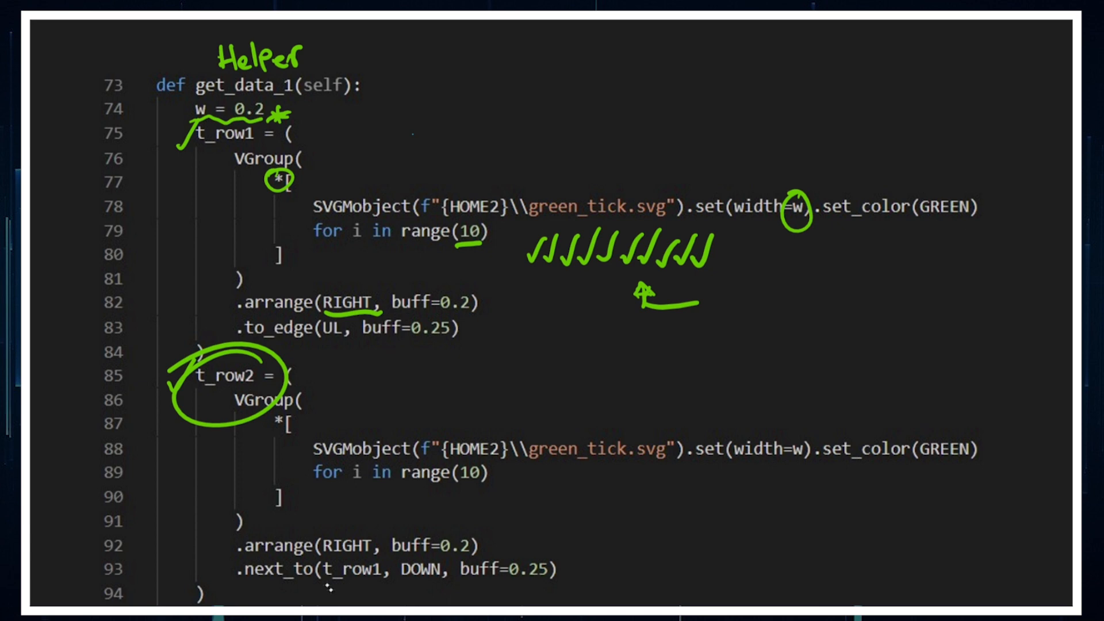
drag(324, 581, 377, 579)
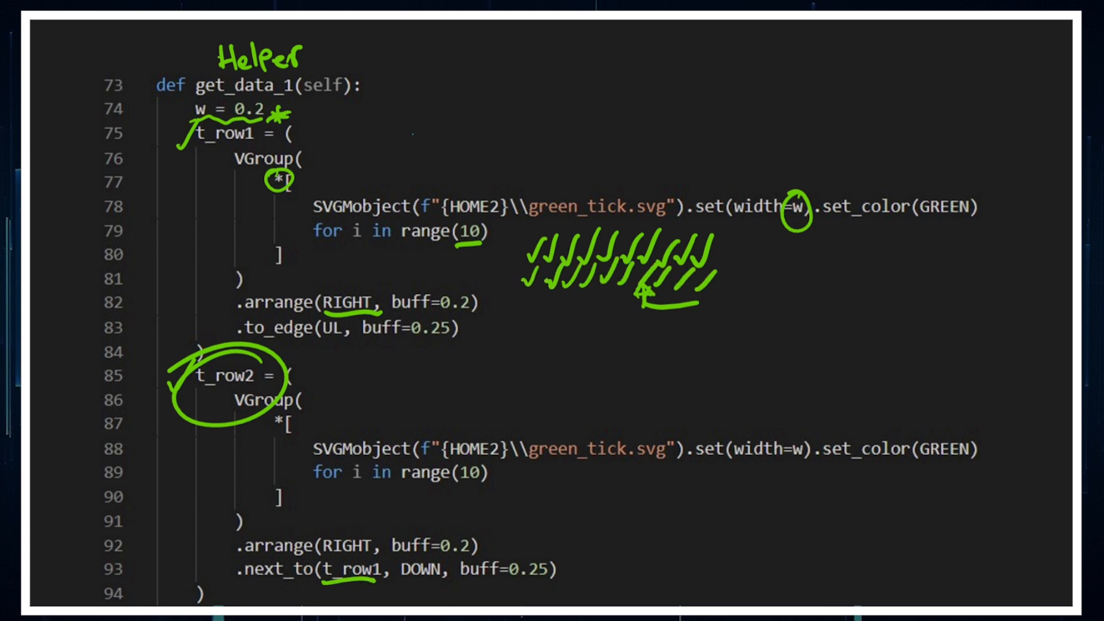
scroll(down, 3)
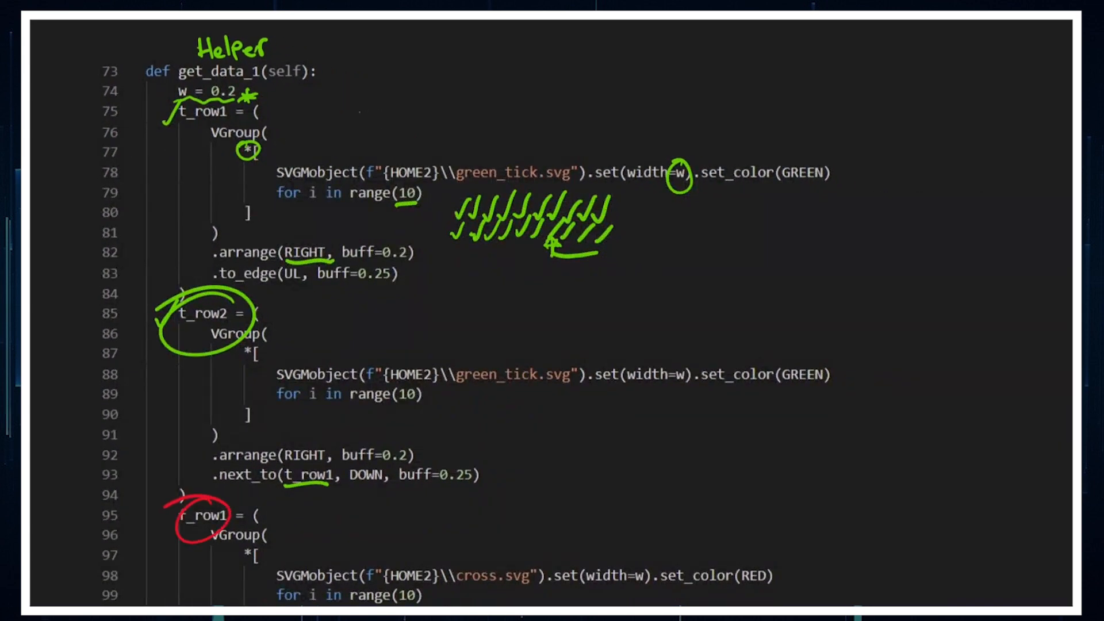
drag(243, 556, 257, 559)
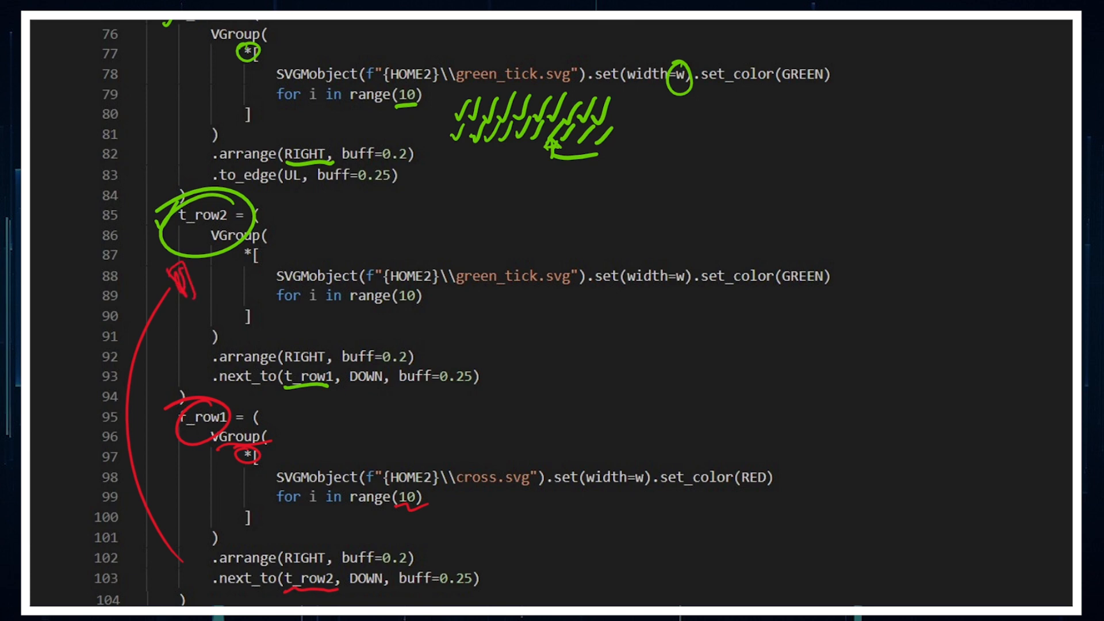
scroll(down, 3)
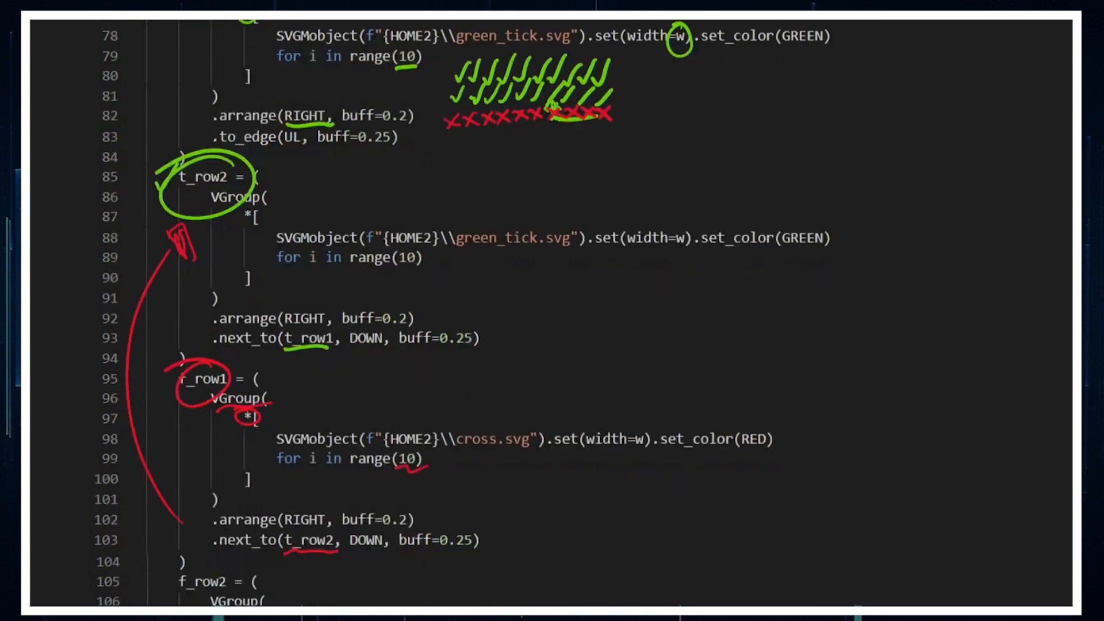
scroll(down, 3)
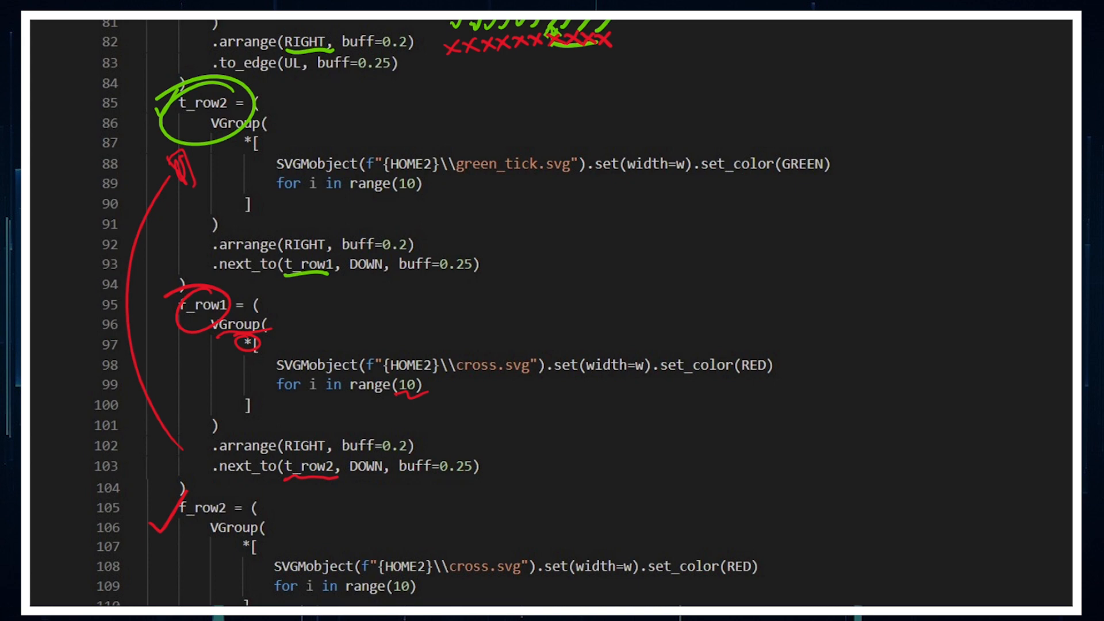
scroll(down, 3)
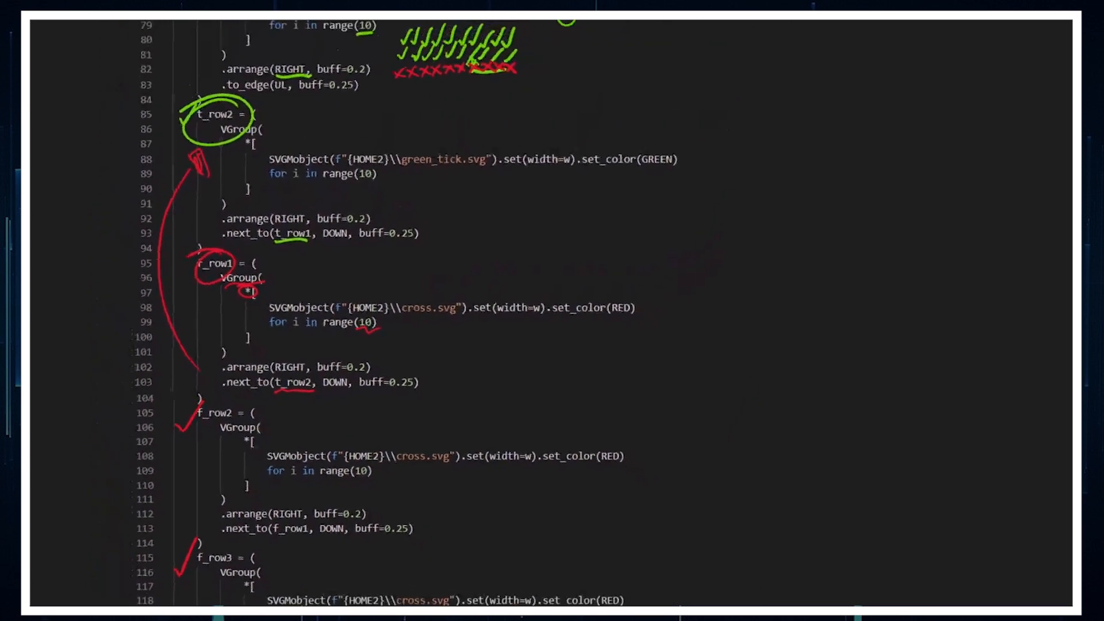
scroll(down, 3)
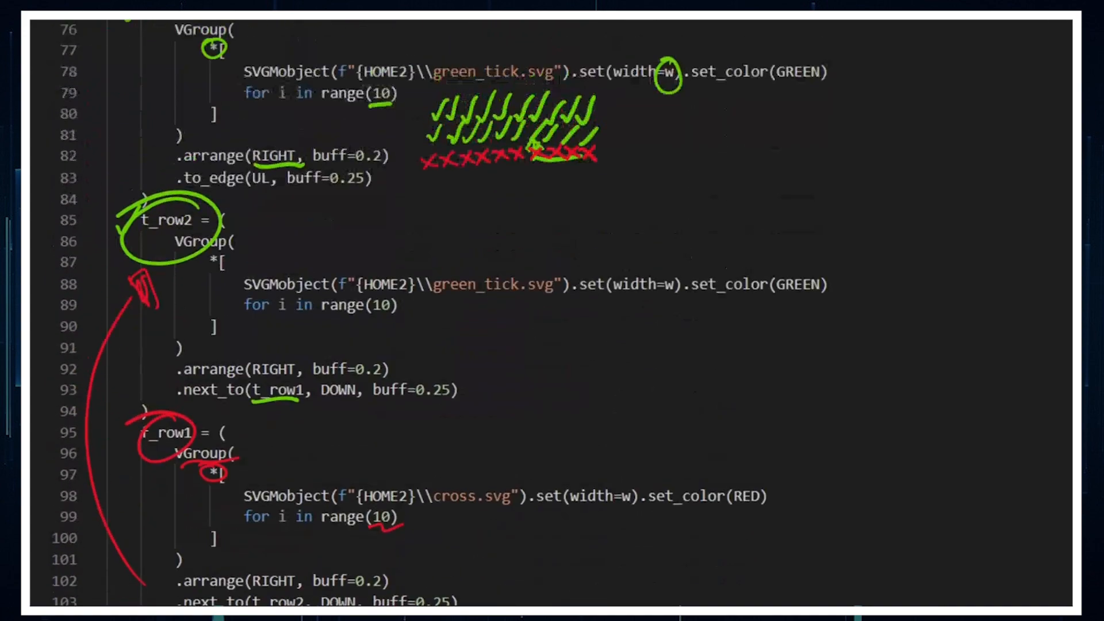
scroll(down, 3)
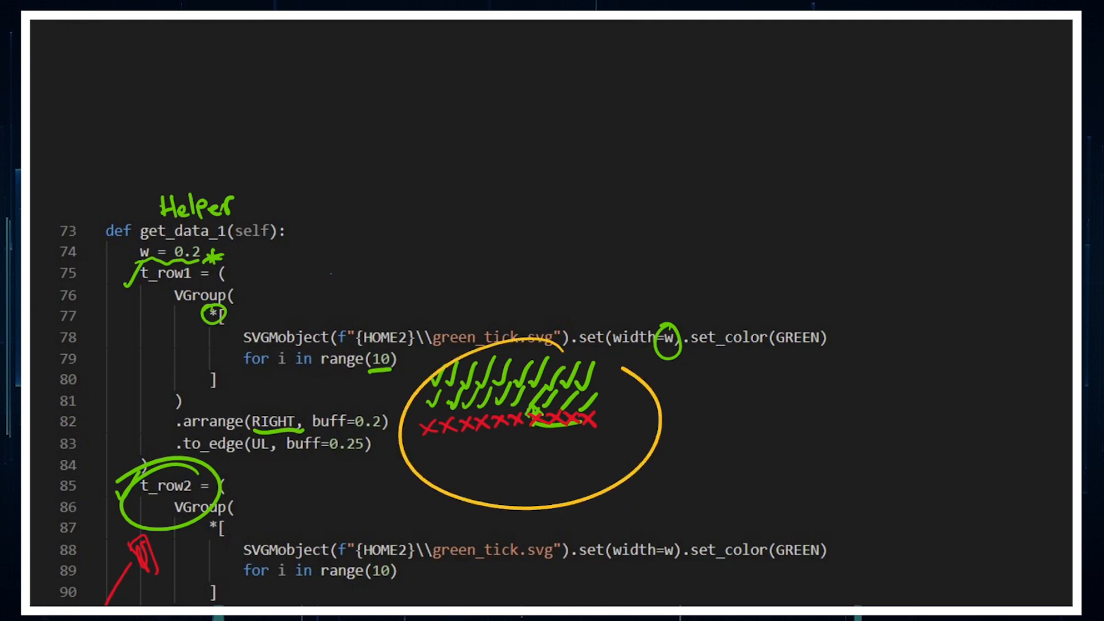
Scroll down to lines 145–172 showing the counter Tex objects and LaggedStart play block
scroll(down, 3)
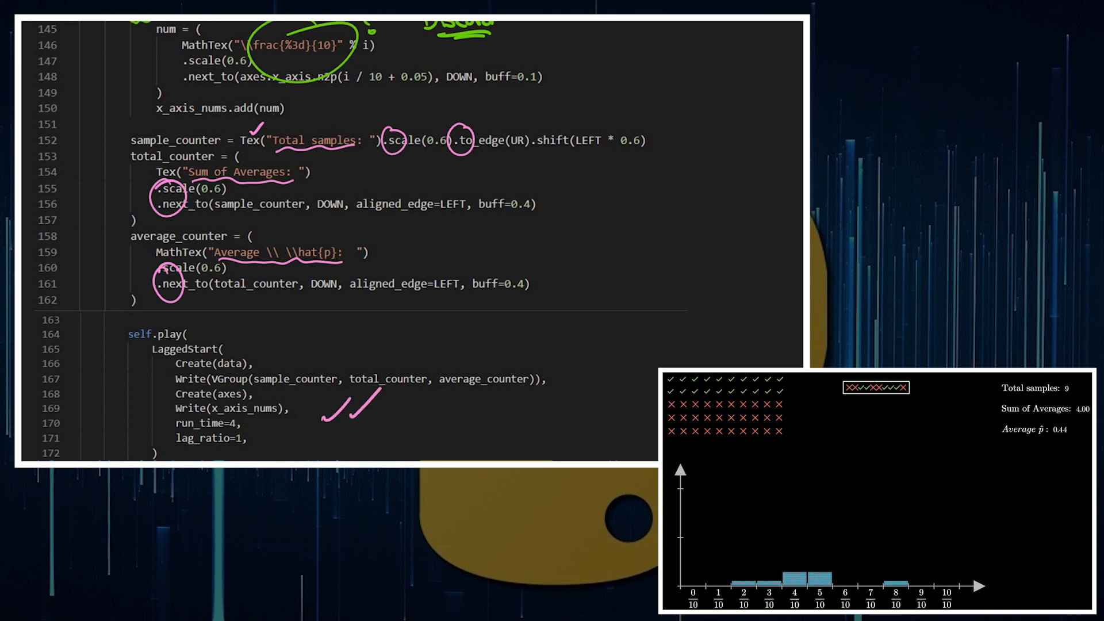
Underline Integer in counter_number and link counter_num to its add_updater line
scroll(down, 3)
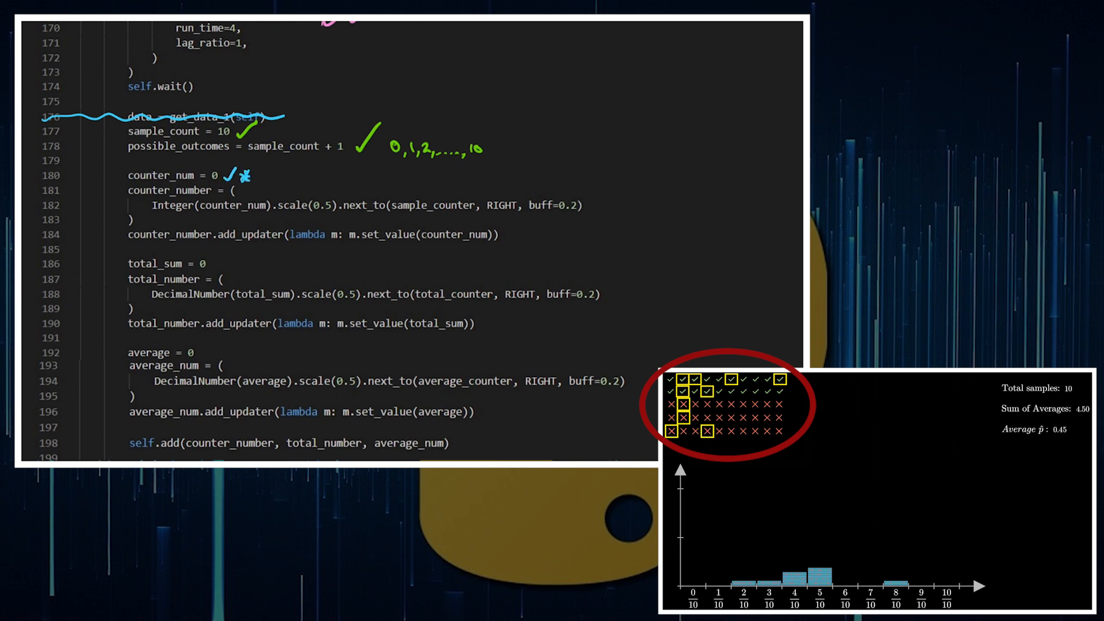
drag(152, 225, 205, 225)
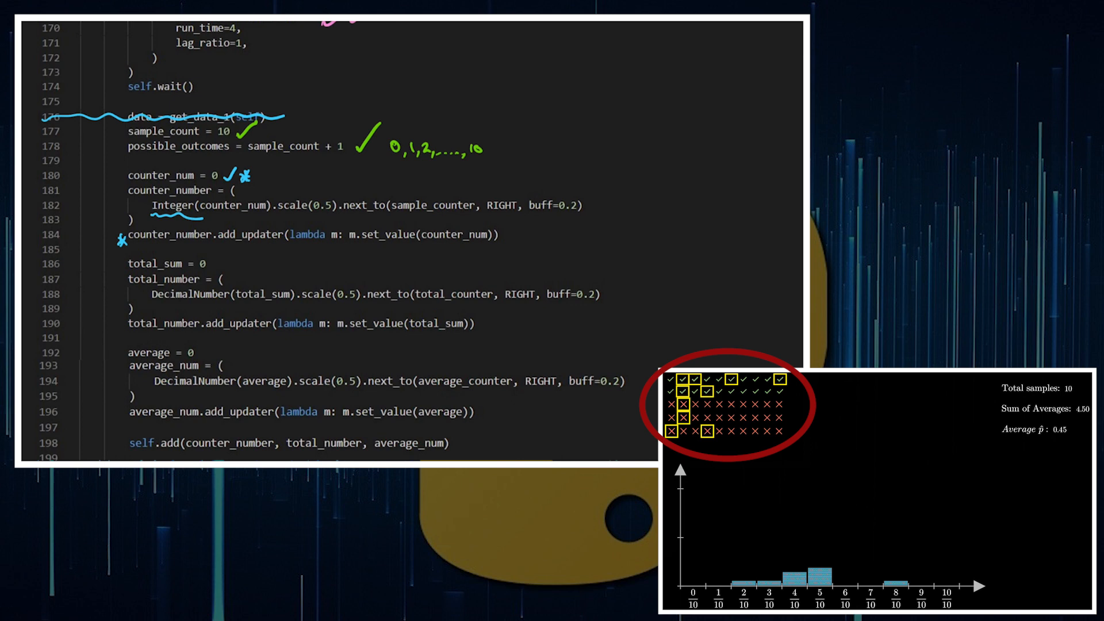
drag(220, 242, 486, 243)
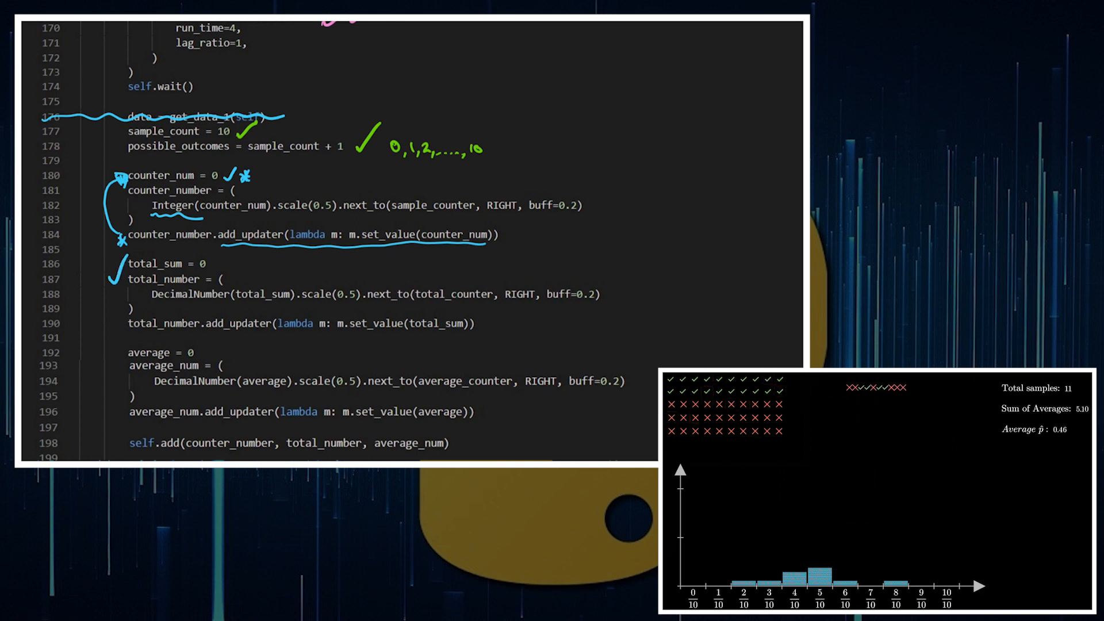
scroll(down, 3)
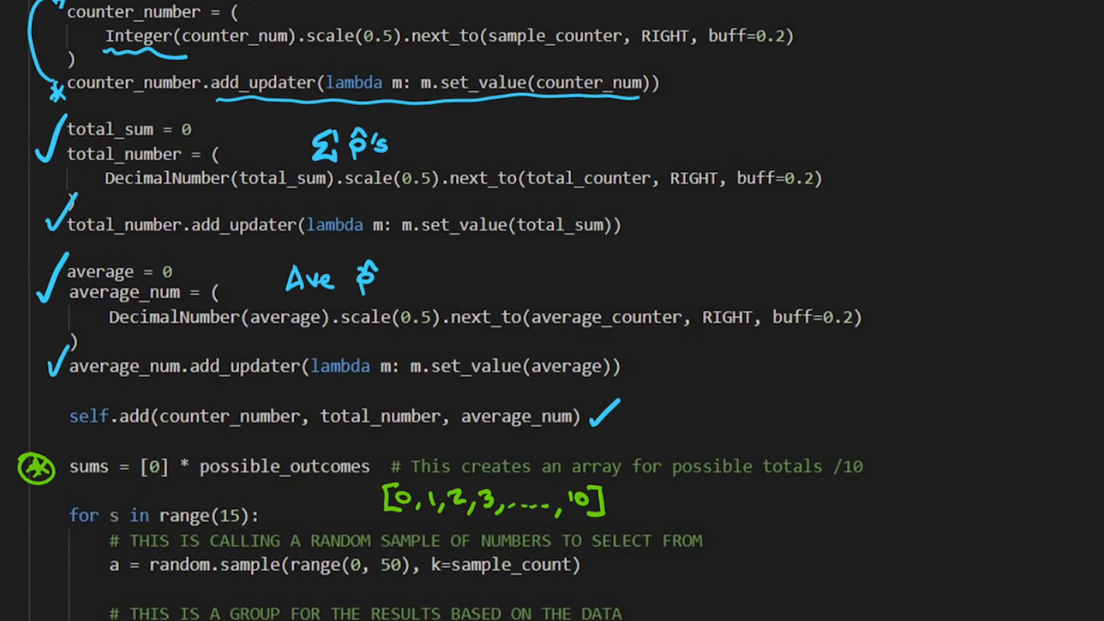
Mark up the range(15) loop and random.sample line, writing 10 and a = 3, 11, 2, 8
scroll(down, 3)
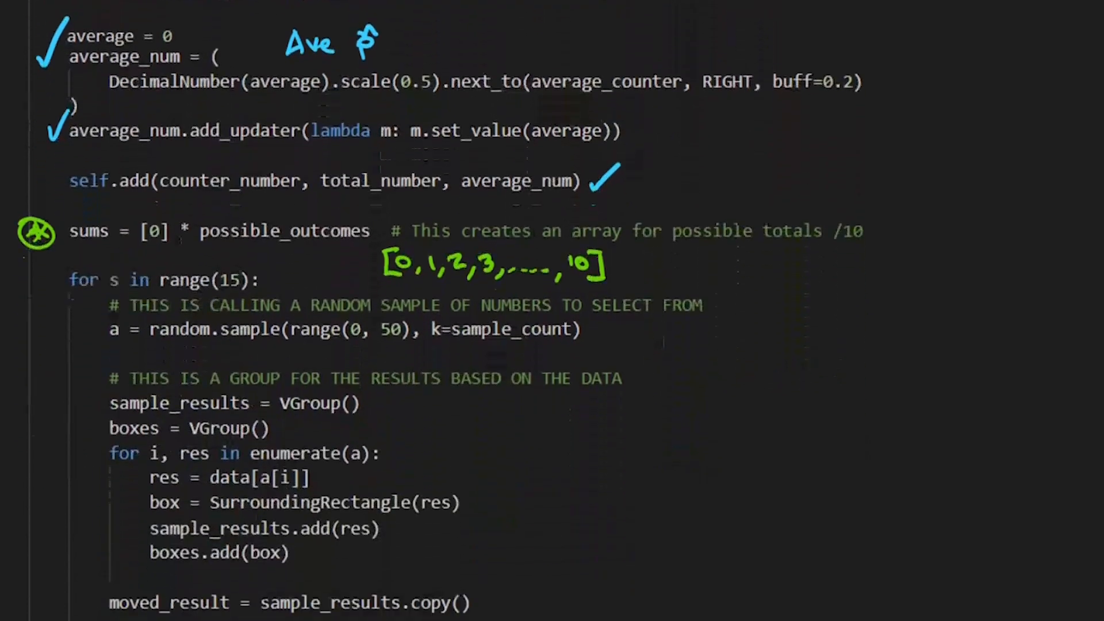
scroll(down, 3)
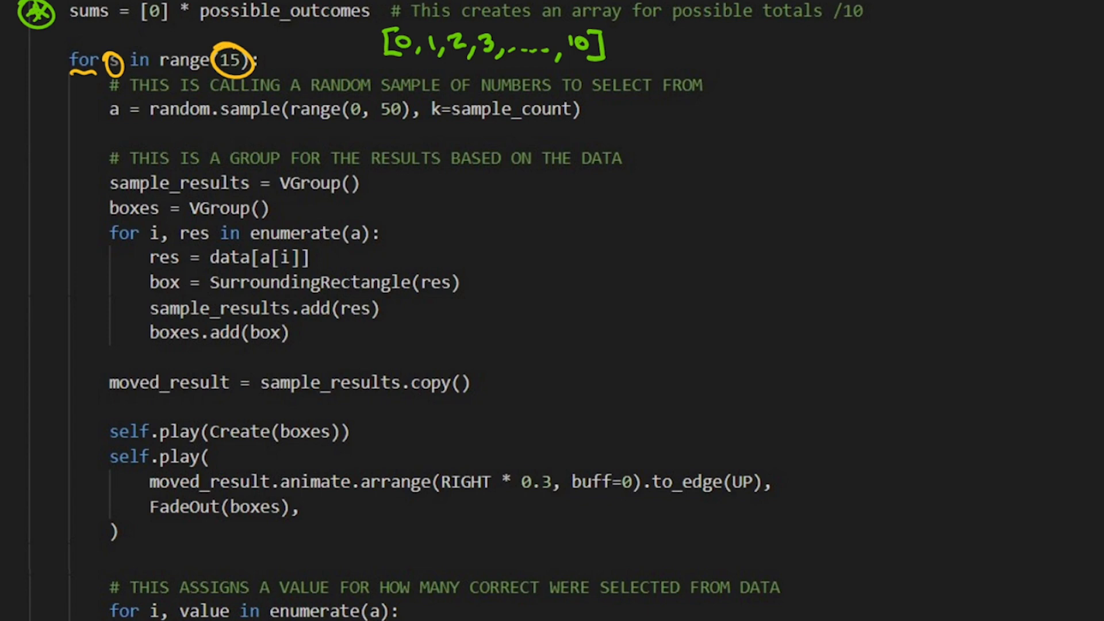
drag(63, 98, 64, 162)
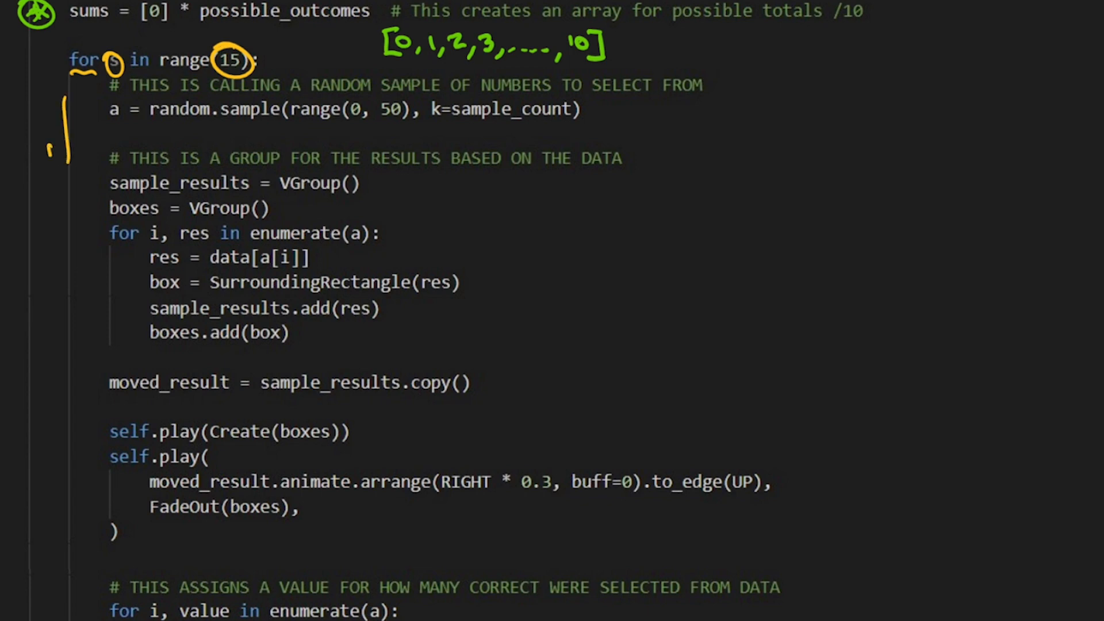
drag(63, 106, 64, 162)
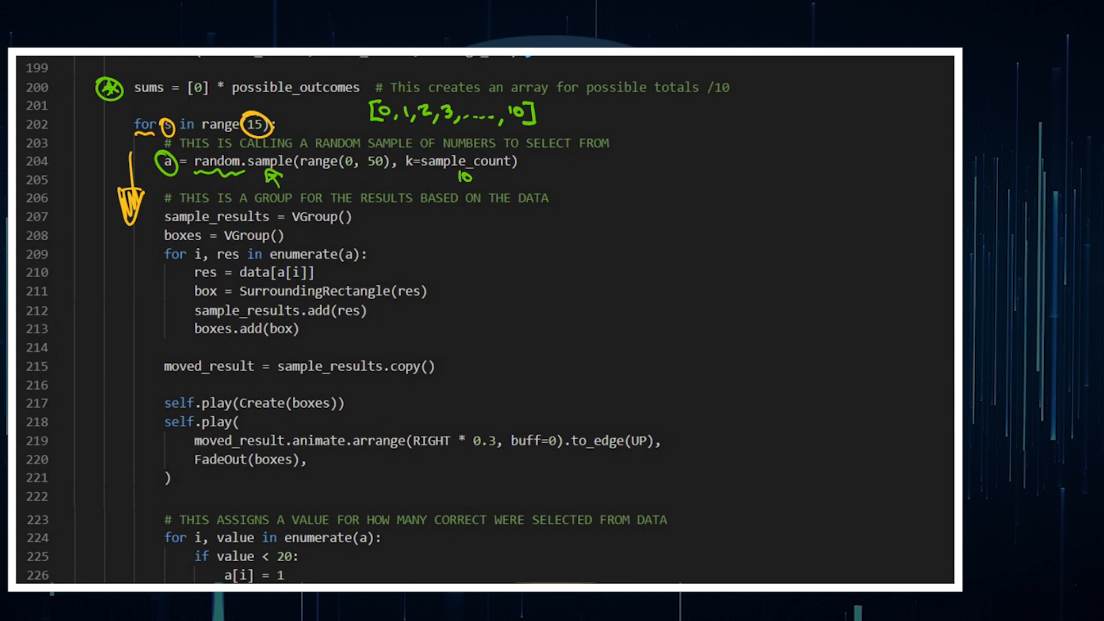
drag(595, 219, 623, 208)
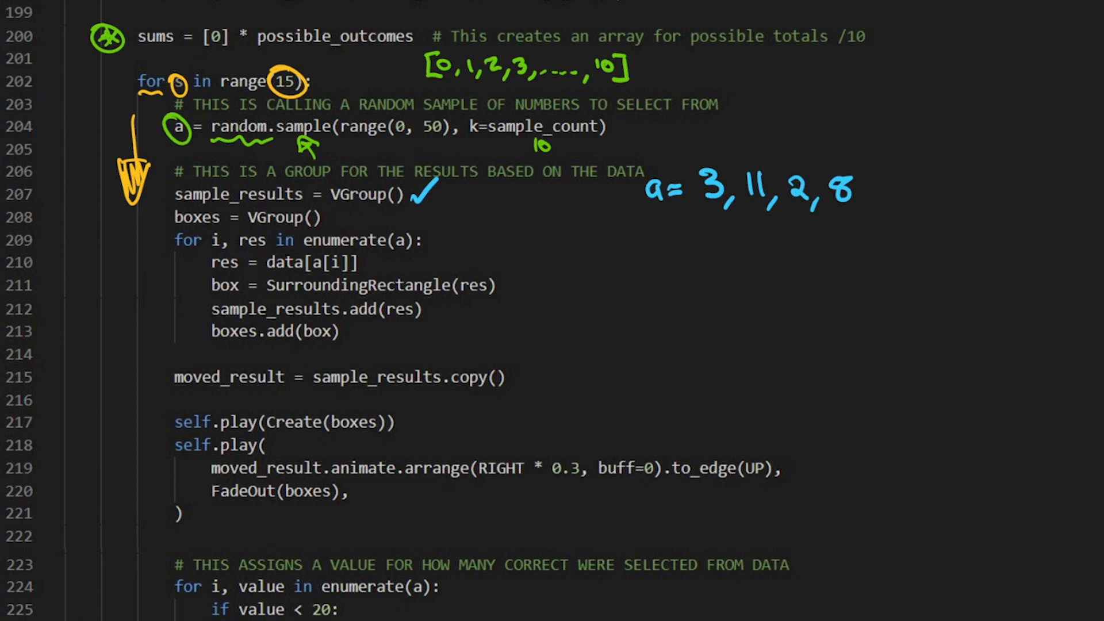
Tick boxes = VGroup() and write i = [0,1,2,3] with arrows to each value of a
click(335, 217)
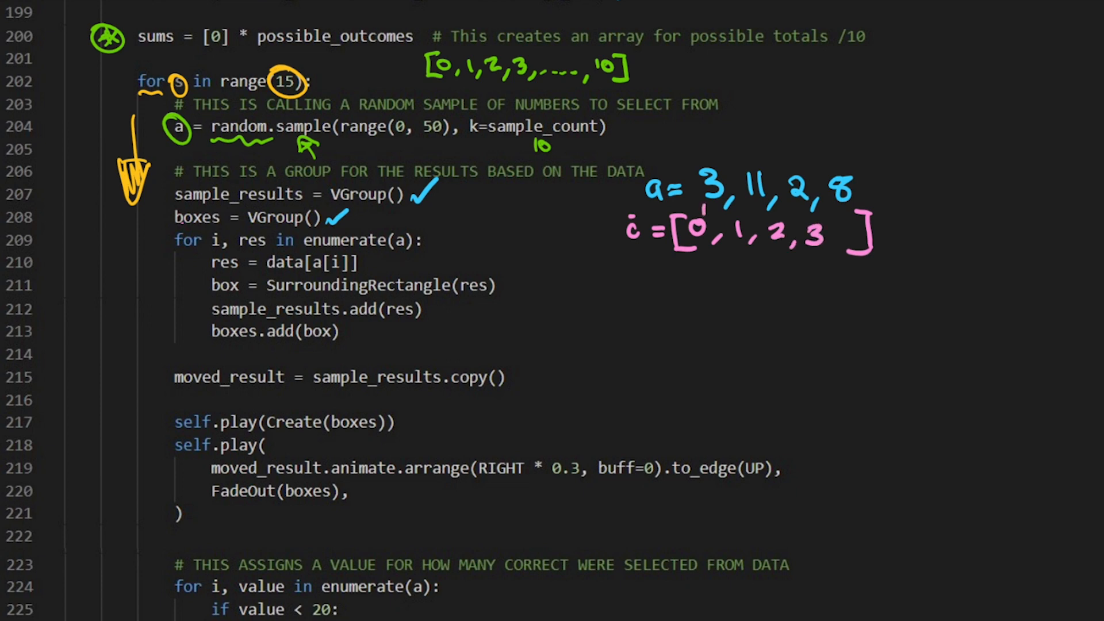
drag(700, 226, 753, 204)
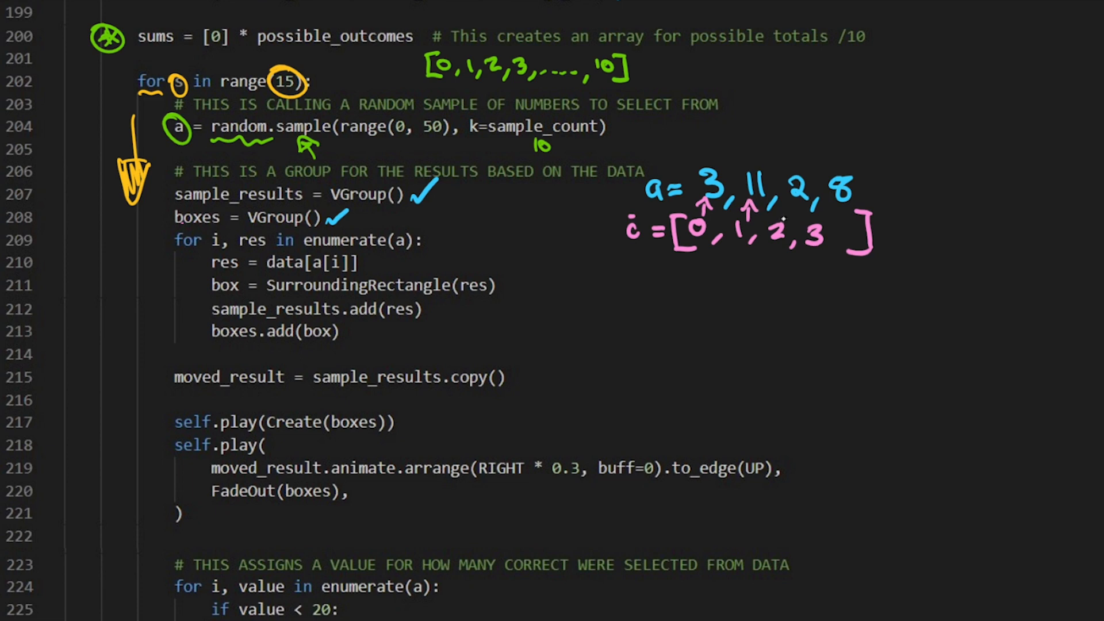
drag(781, 225, 831, 204)
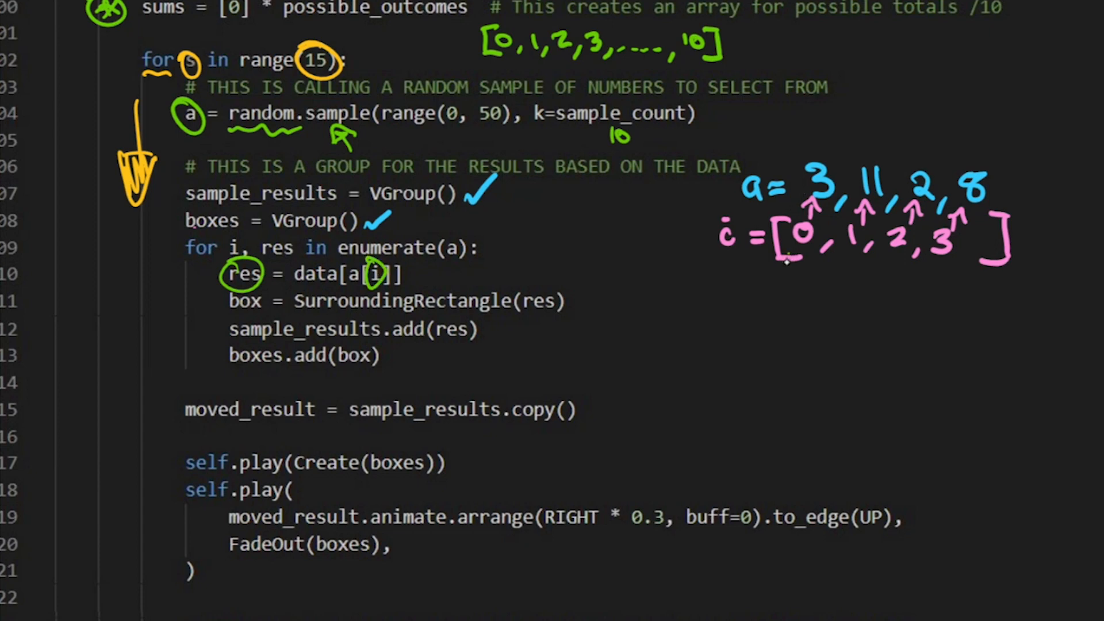
Box sampled values 3, 11, 2, 8, draw loop arrows, and tick or cross each value
drag(799, 155, 838, 211)
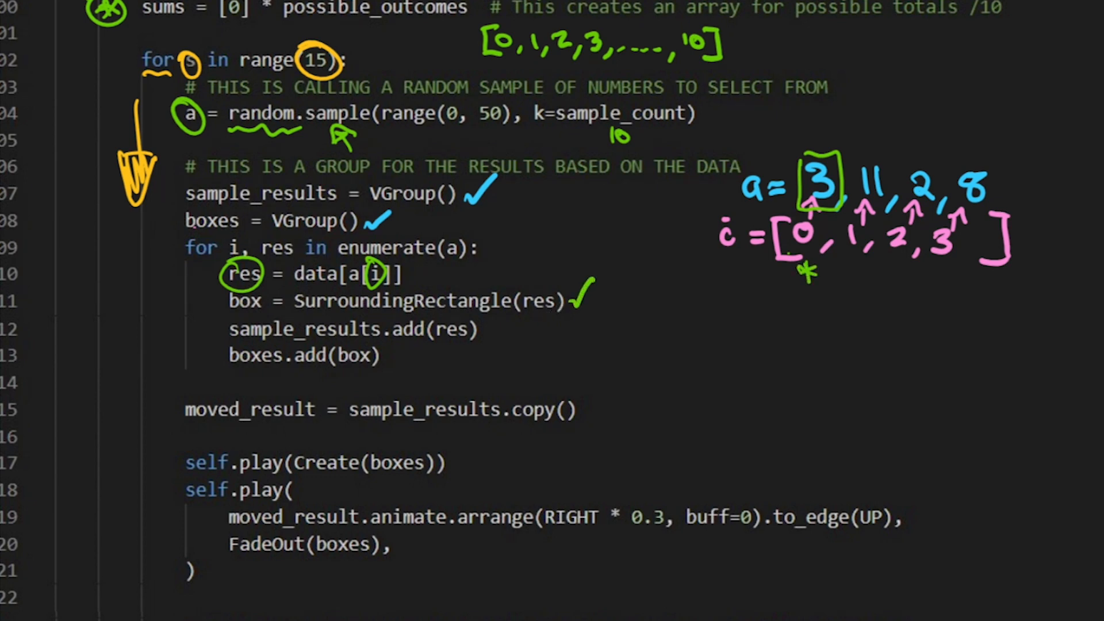
drag(169, 205, 218, 342)
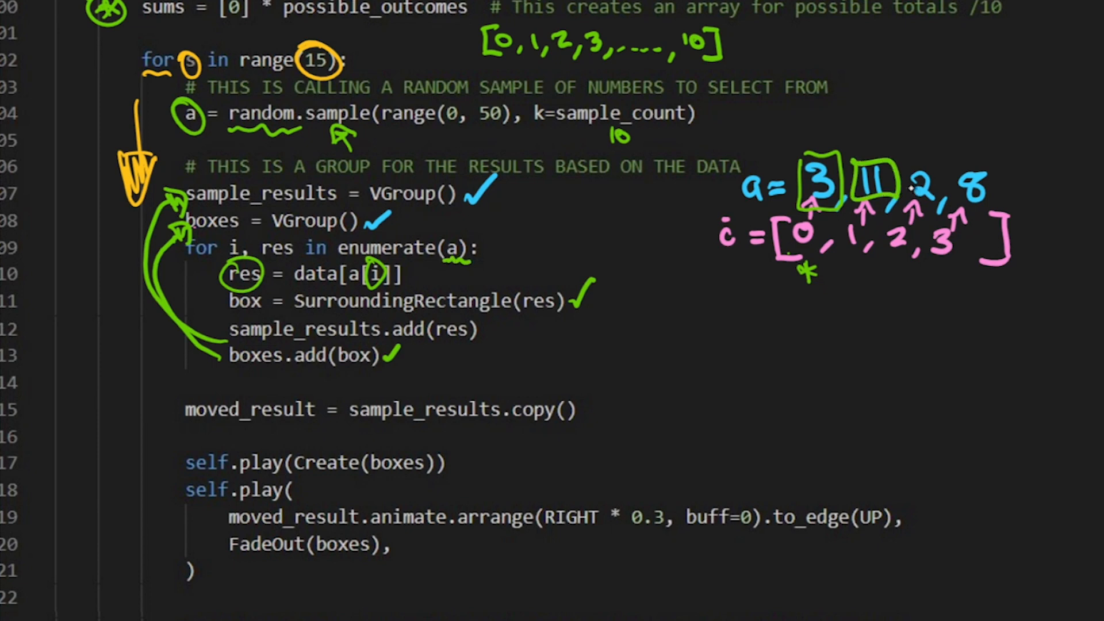
drag(908, 191, 1000, 190)
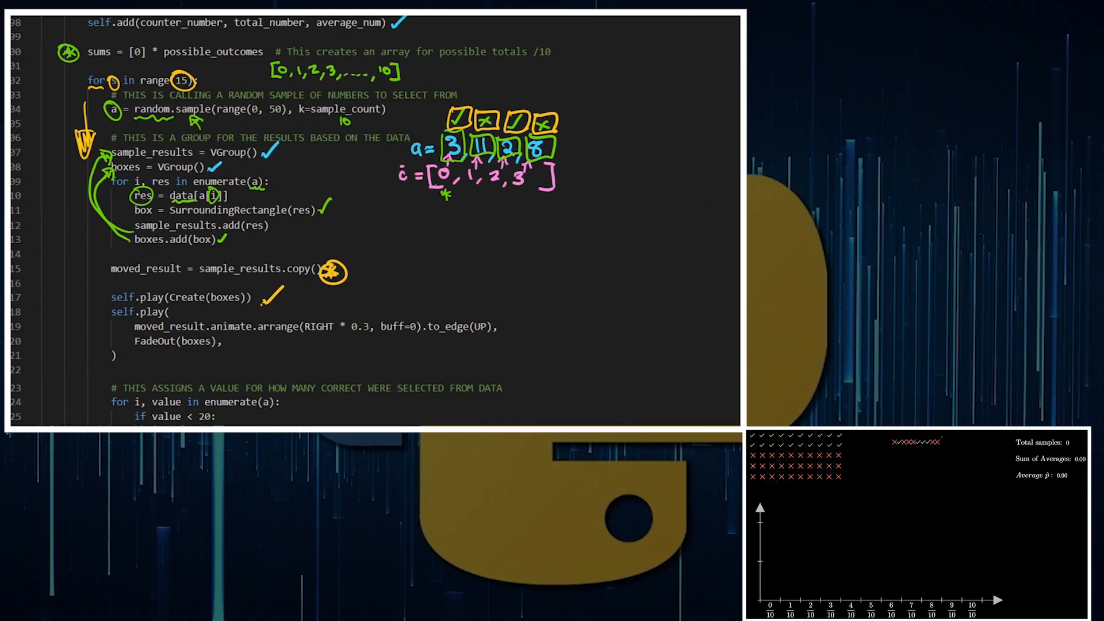
Underline the arrange and to_edge(UP) calls and tick FadeOut(boxes)
drag(127, 335, 204, 336)
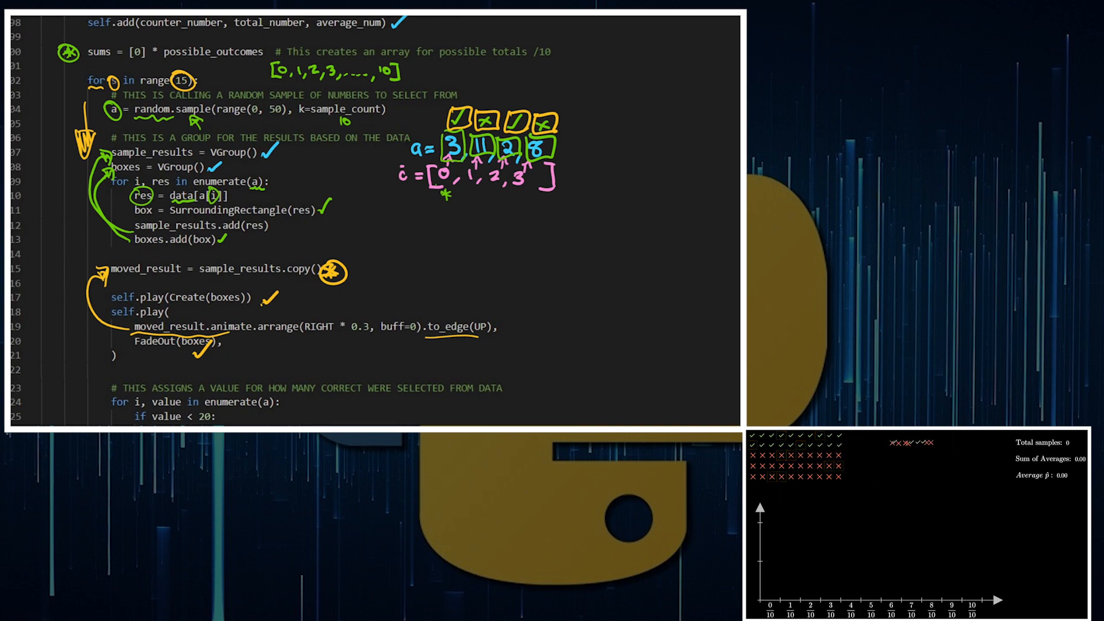
scroll(down, 3)
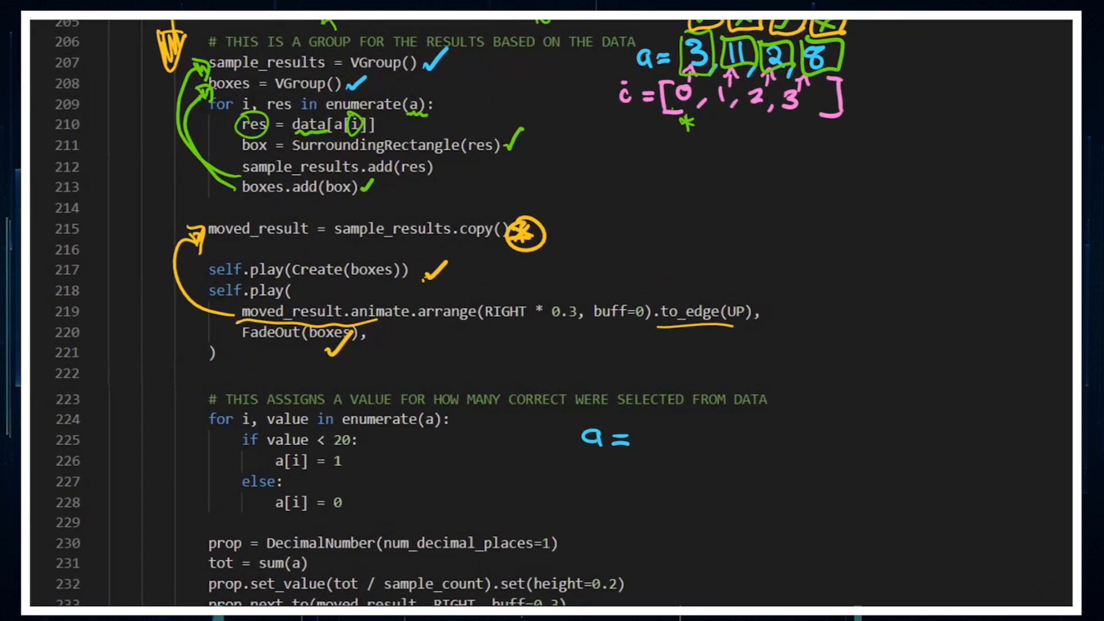
Write a = 3, 11, 2, 8, box the 1 and 0 outcomes, and trace value 3
text(3,11,2,8)
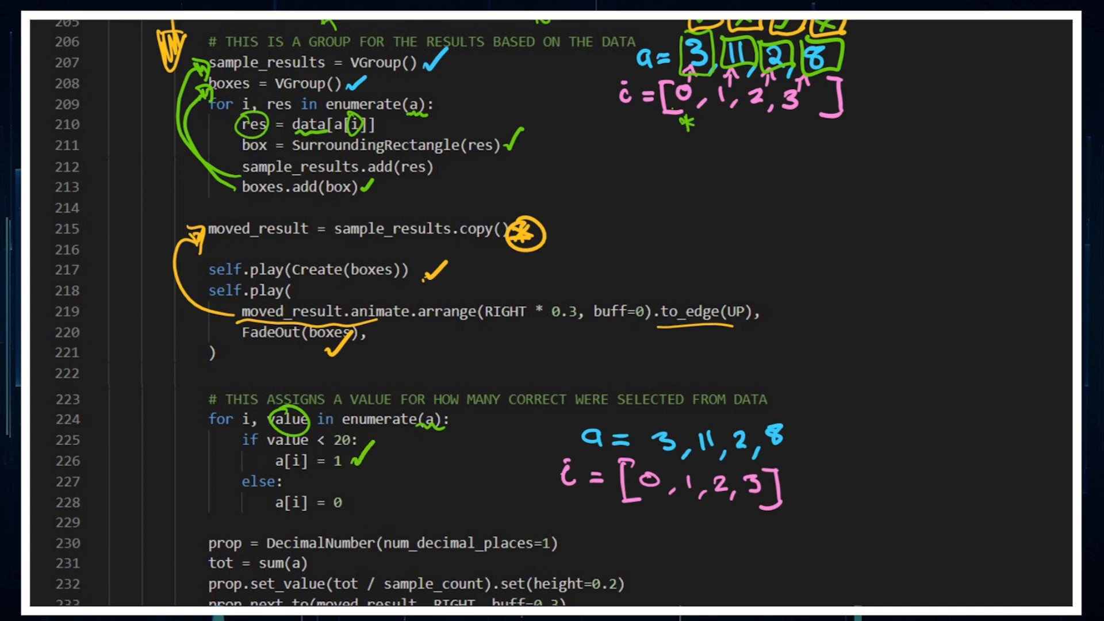
drag(697, 260, 739, 264)
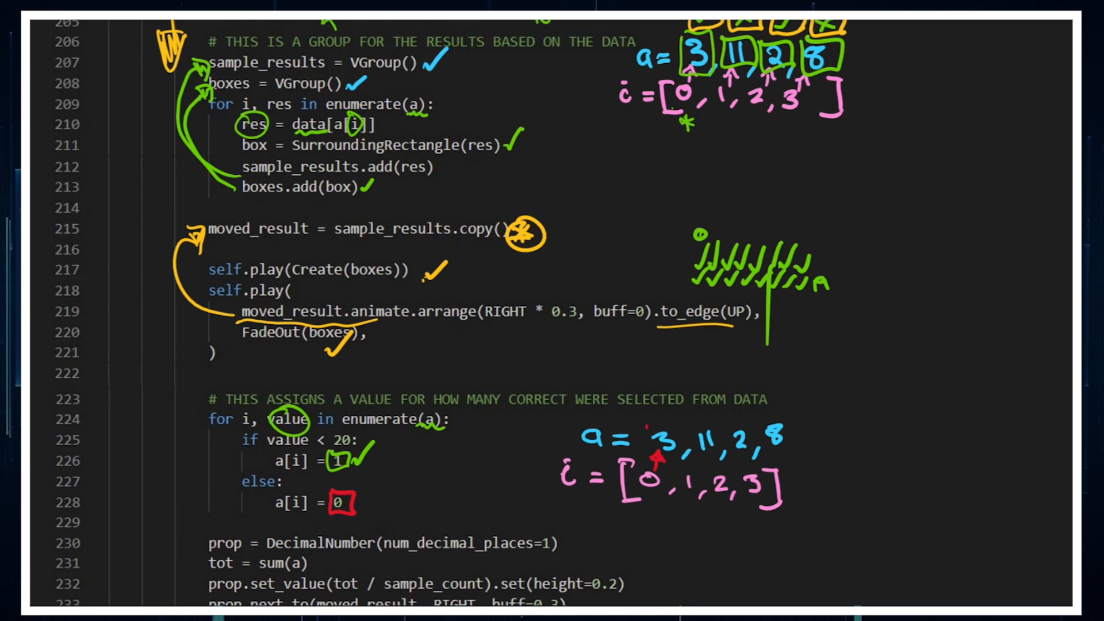
drag(644, 422, 687, 457)
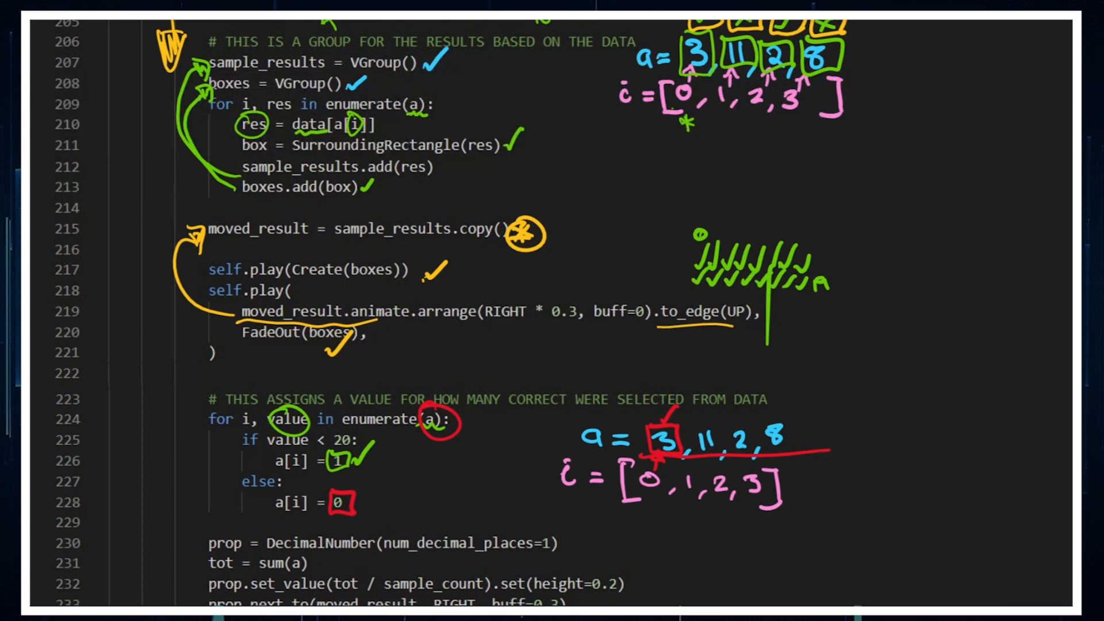
scroll(down, 3)
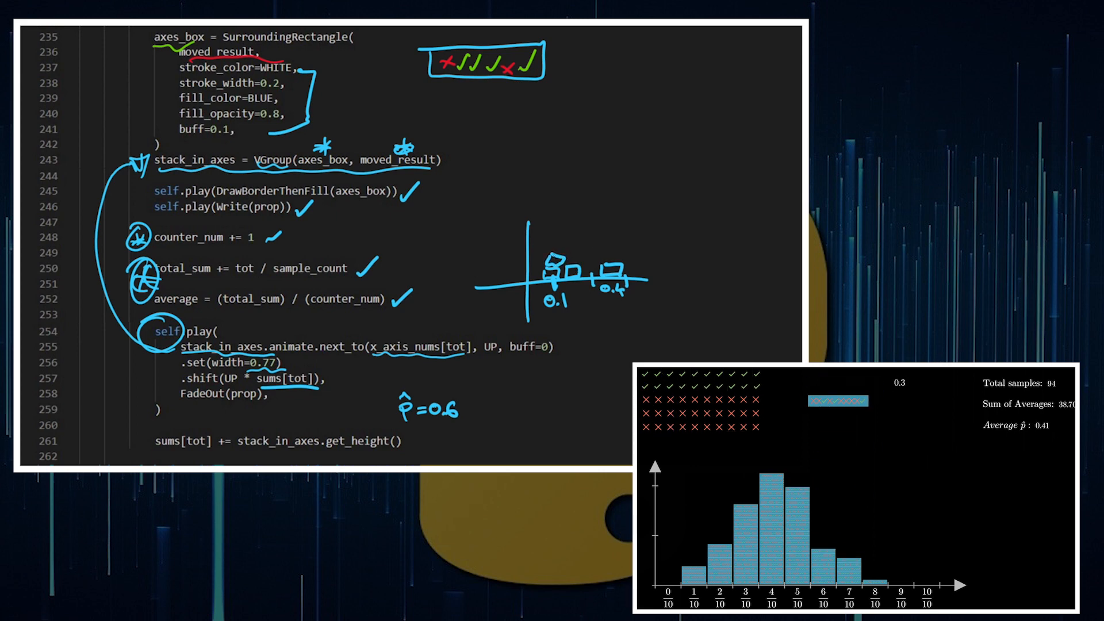
scroll(down, 3)
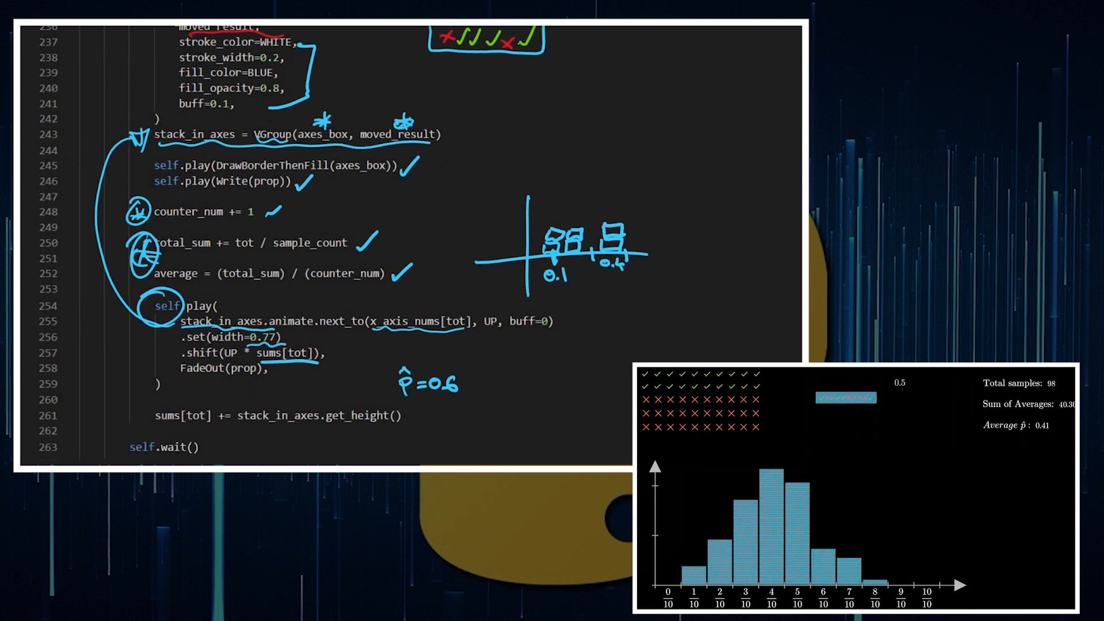